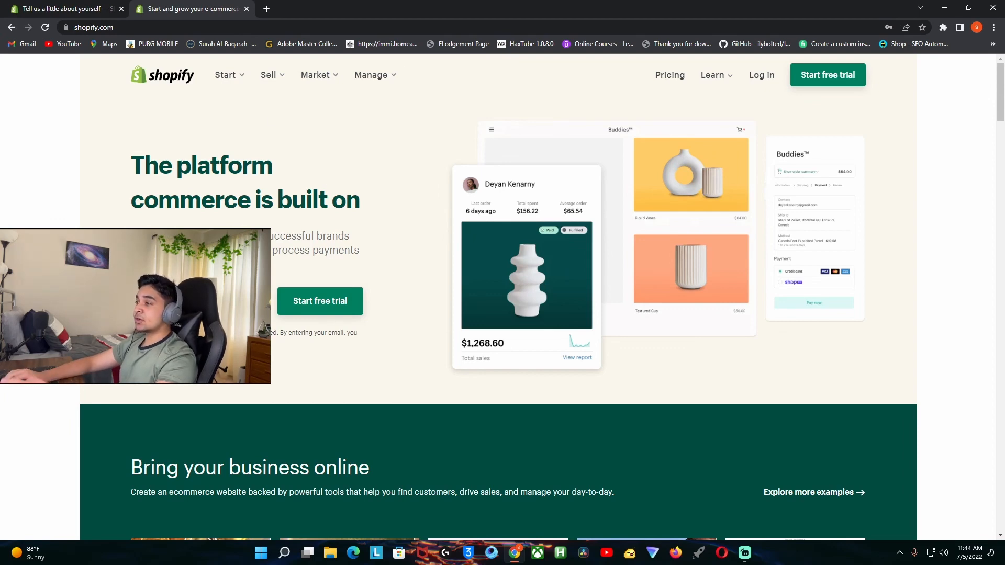
Step: Start the Shopify free trial from shopify.com, keeping 'I'm just starting' selected
click(320, 301)
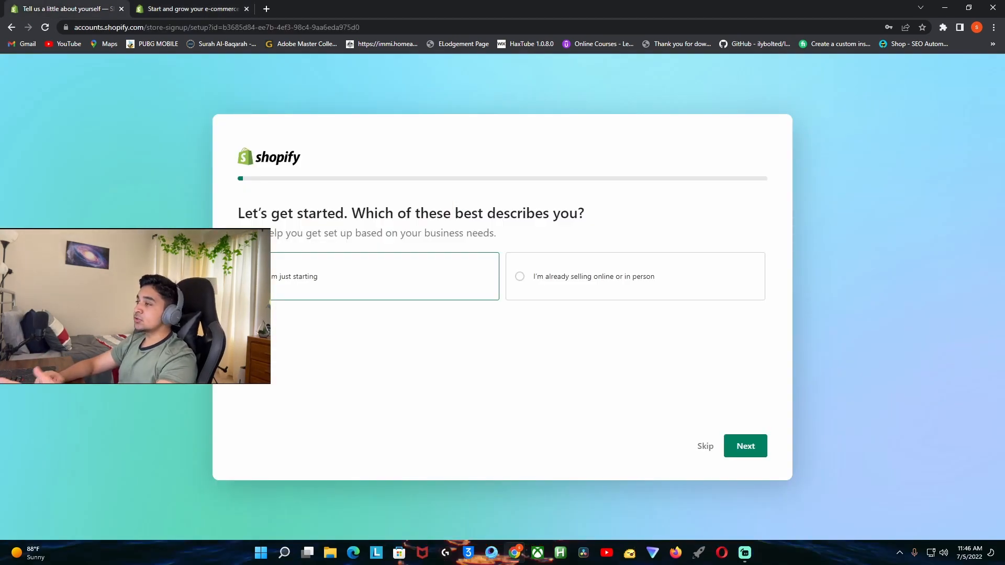
mouse_move(657, 411)
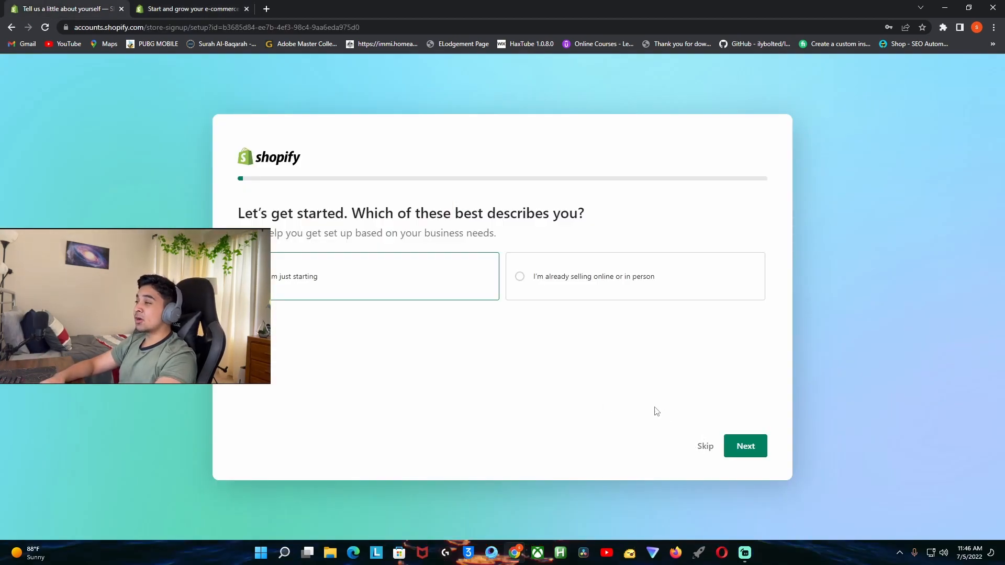
mouse_move(741, 428)
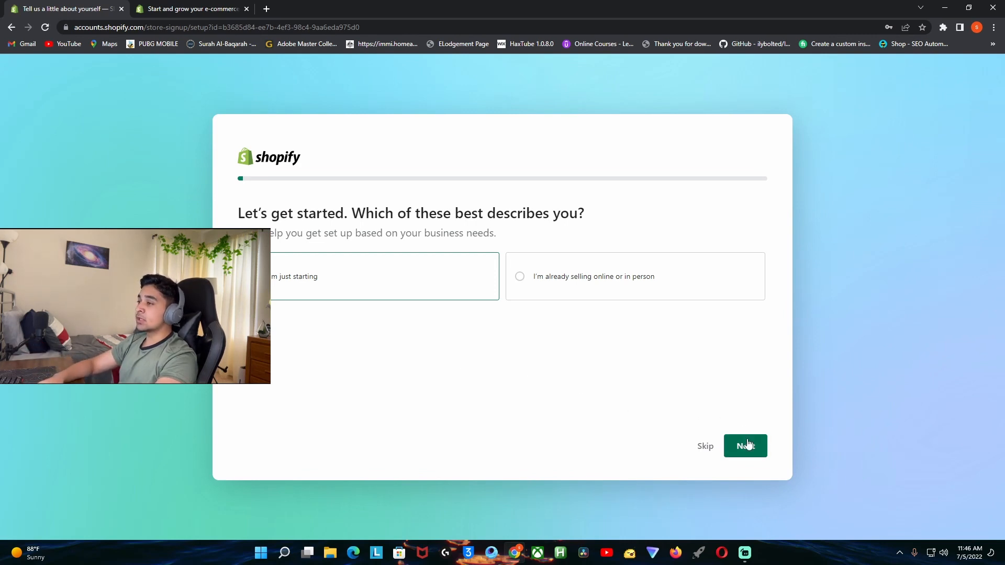
Step: Skip the starting-out and where-to-sell questions, then choose Yes for dropshipping
click(745, 446)
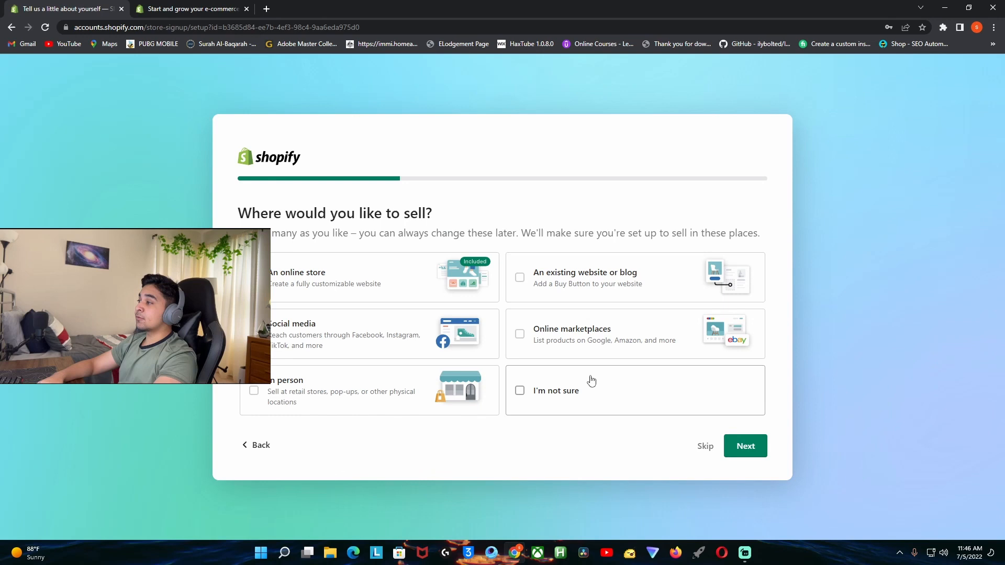
mouse_move(563, 298)
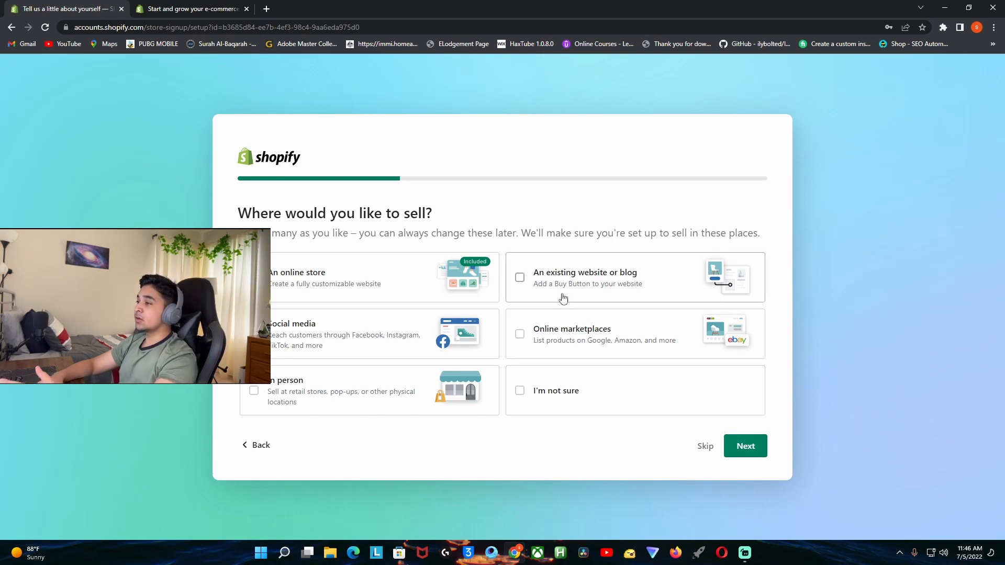
mouse_move(404, 303)
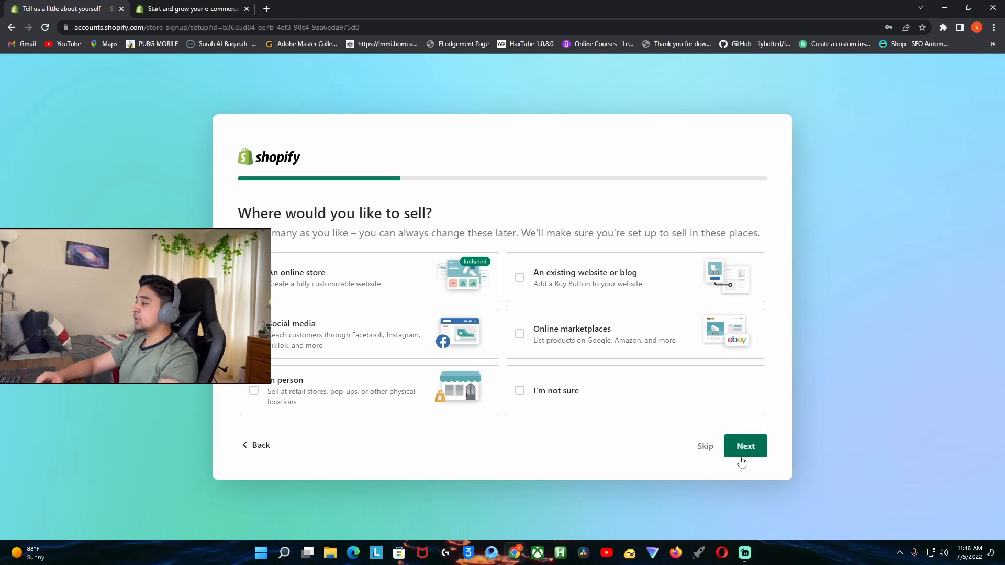
click(745, 447)
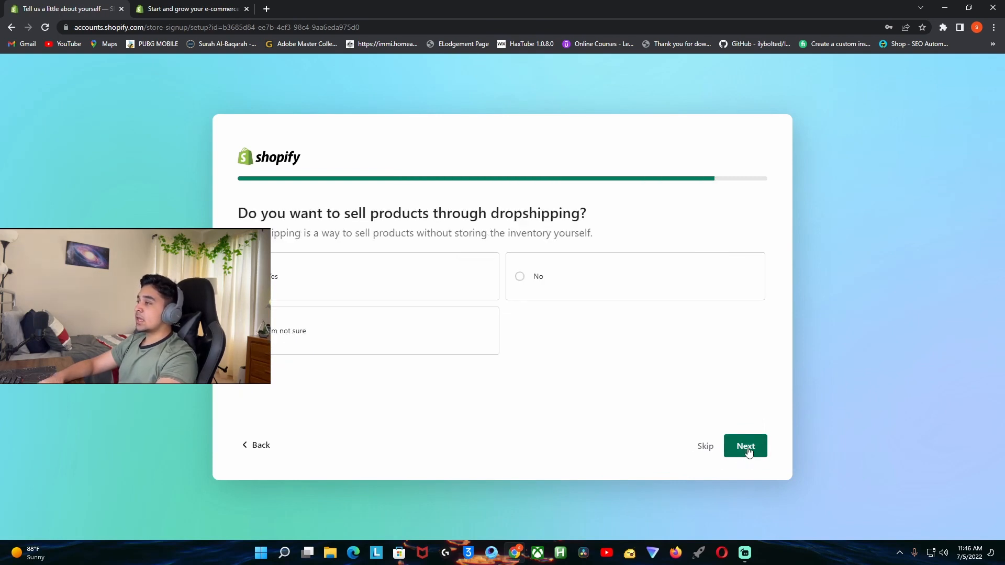
click(383, 277)
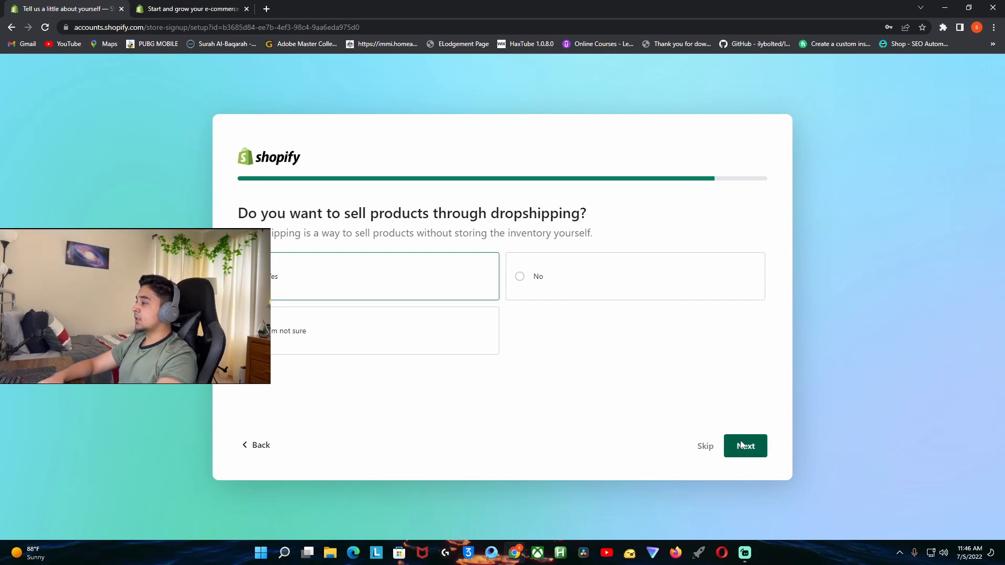
Step: Submit the dropshipping answer, keep United States as country, and enter the new store
click(745, 445)
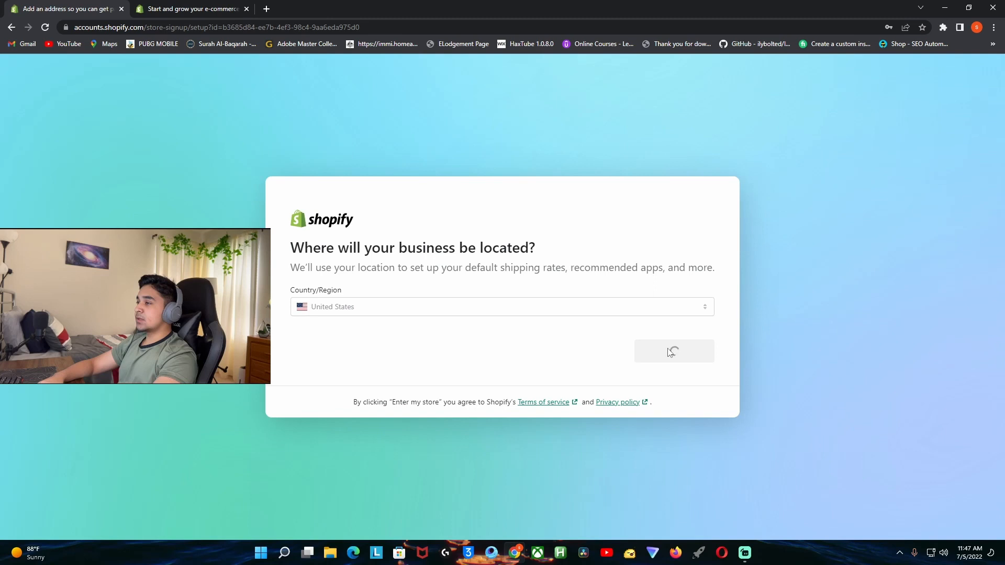
mouse_move(679, 392)
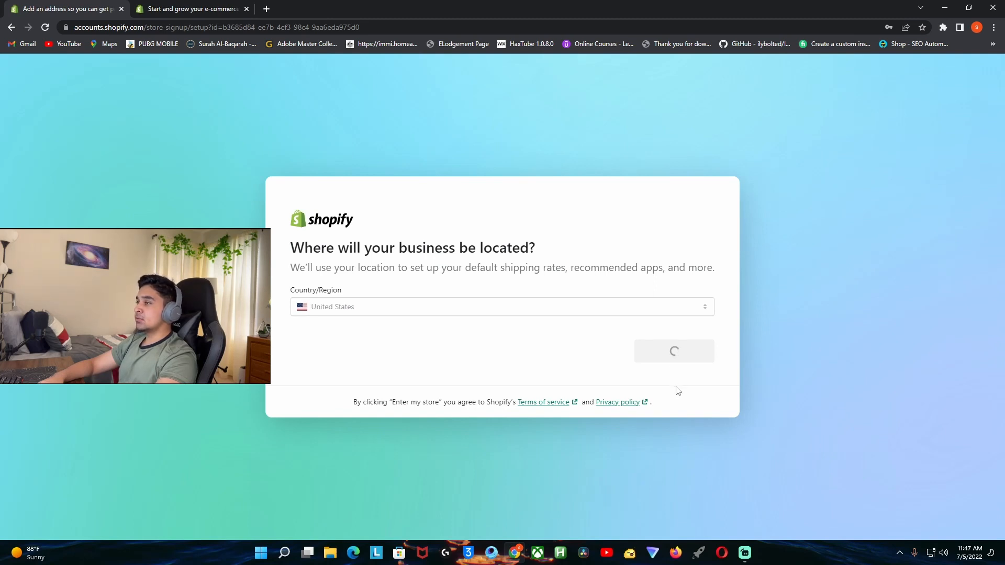
click(674, 351)
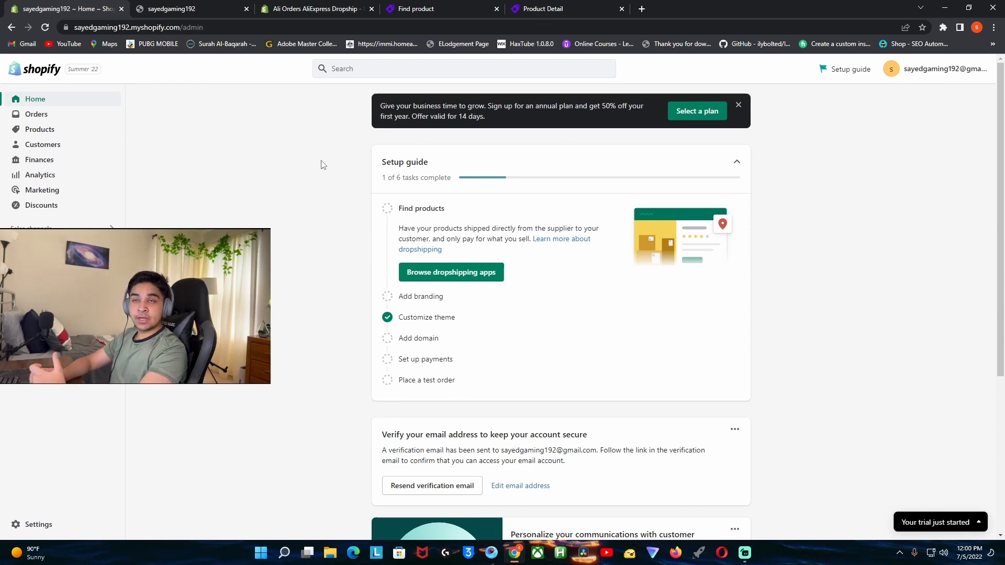
Step: Review the Ali Orders AliExpress Dropship listing, then switch to its Find product catalogue
click(314, 9)
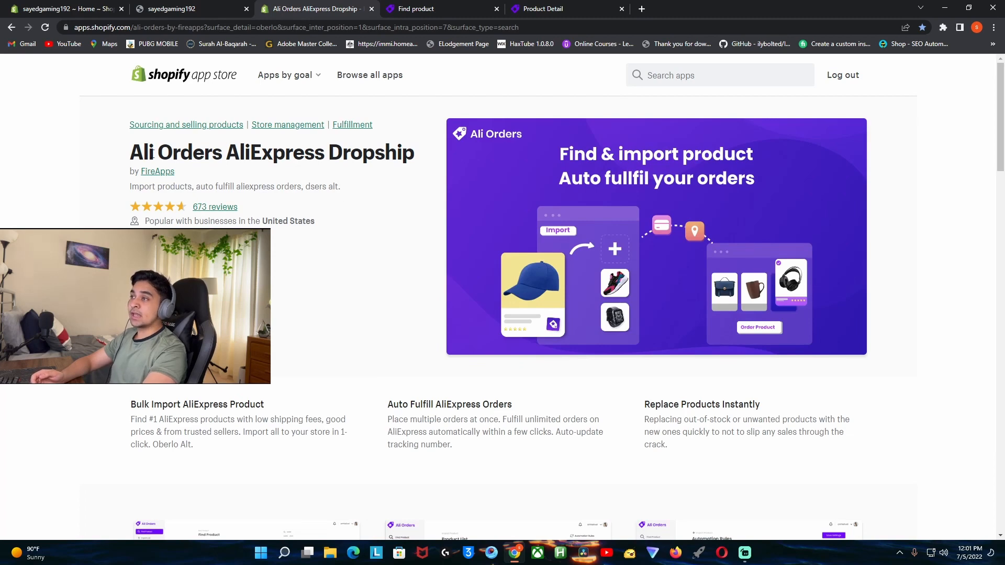
mouse_move(417, 207)
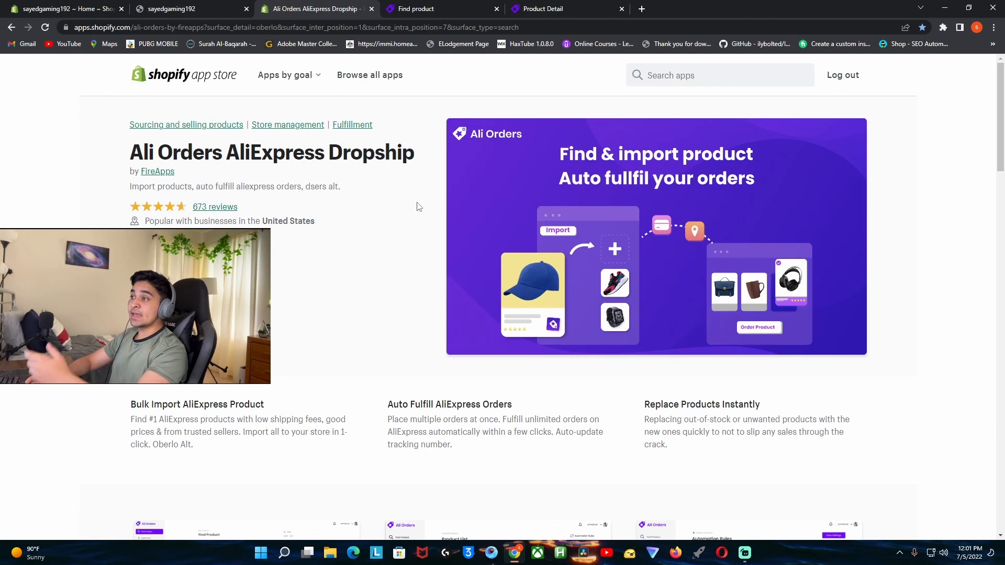
click(417, 8)
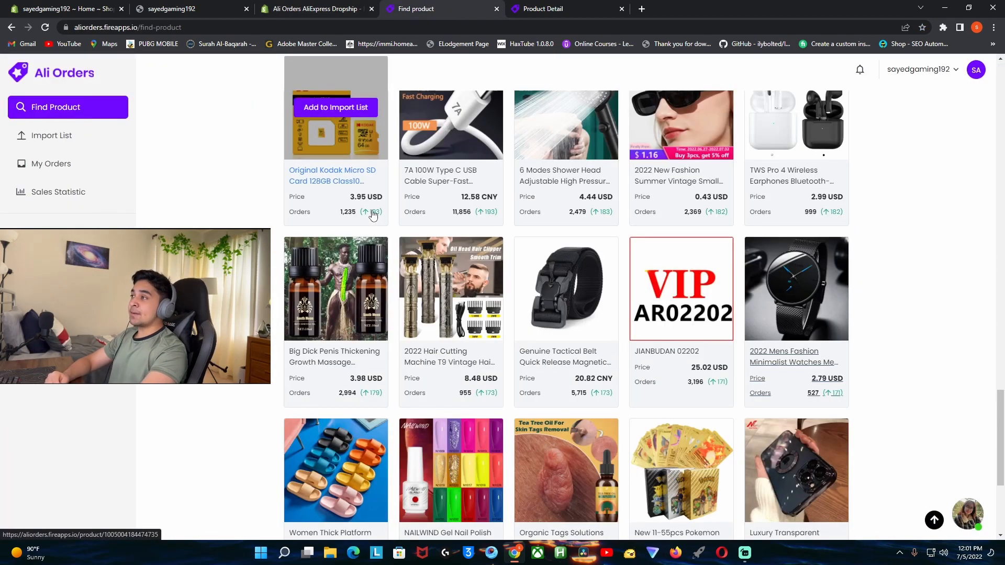
scroll(up, 3)
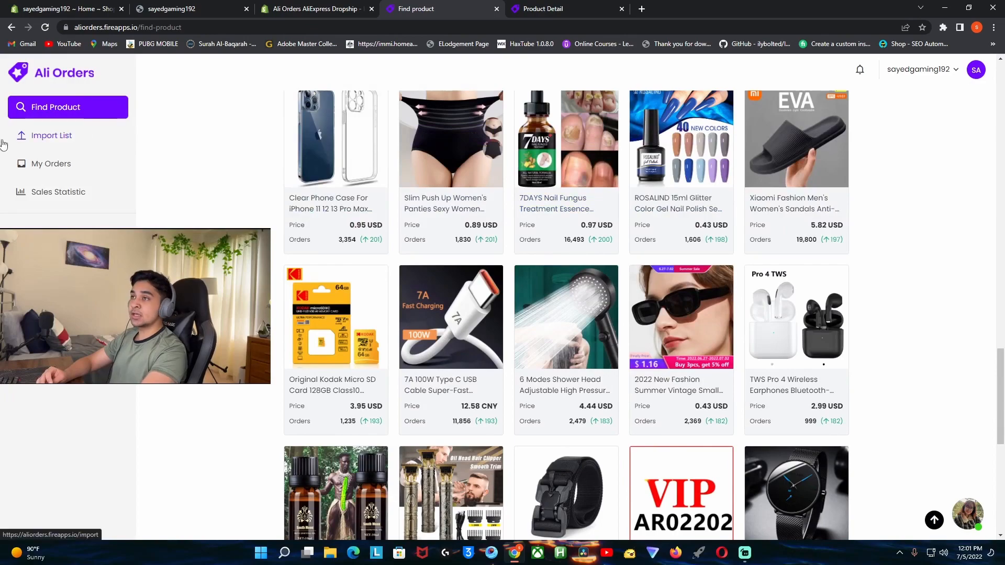
scroll(down, 3)
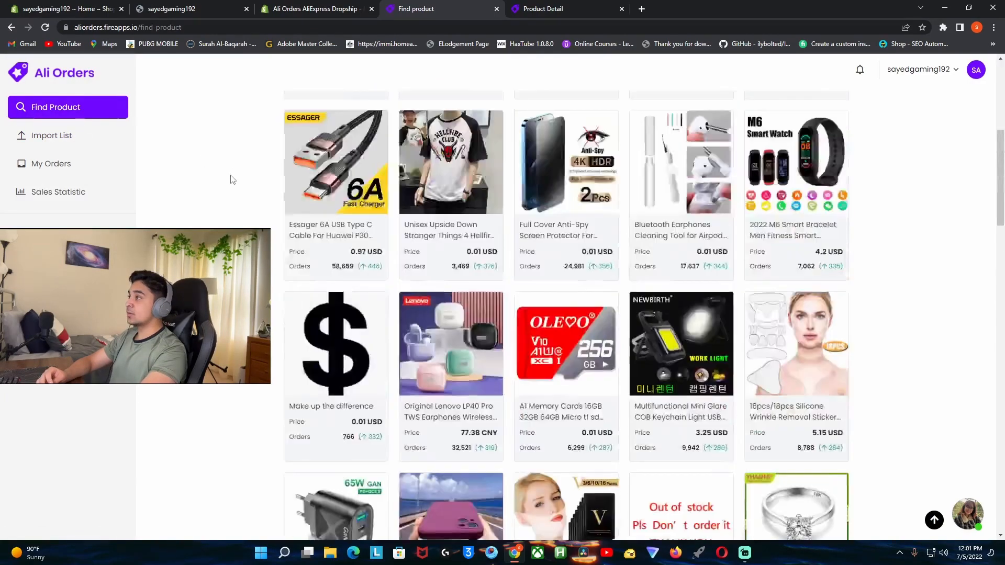
scroll(down, 3)
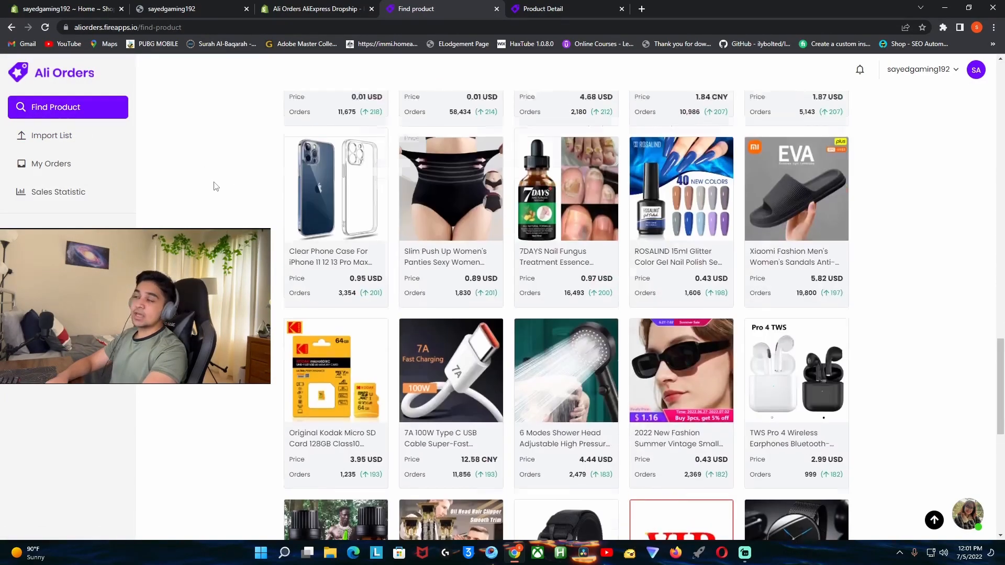
scroll(up, 3)
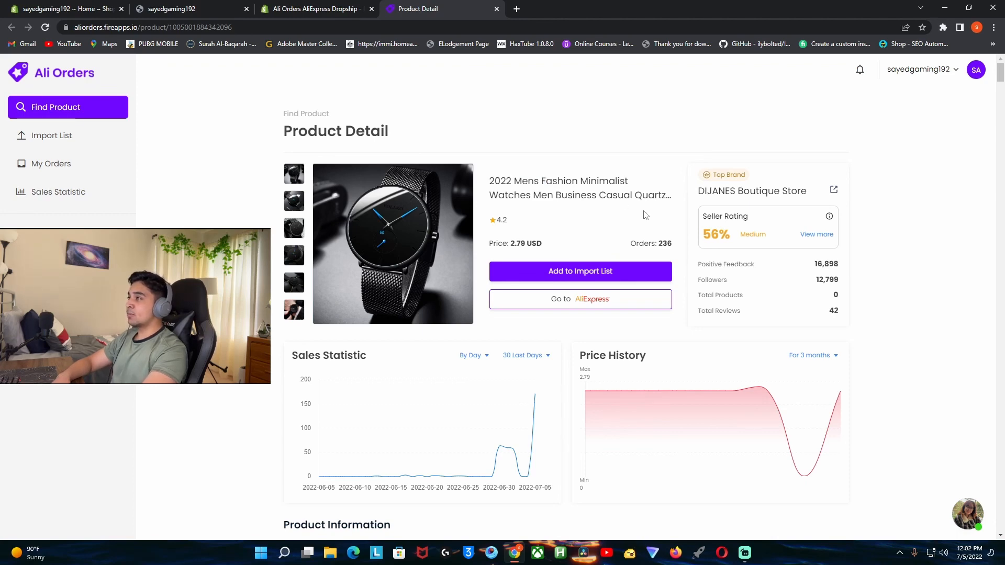
mouse_move(524, 446)
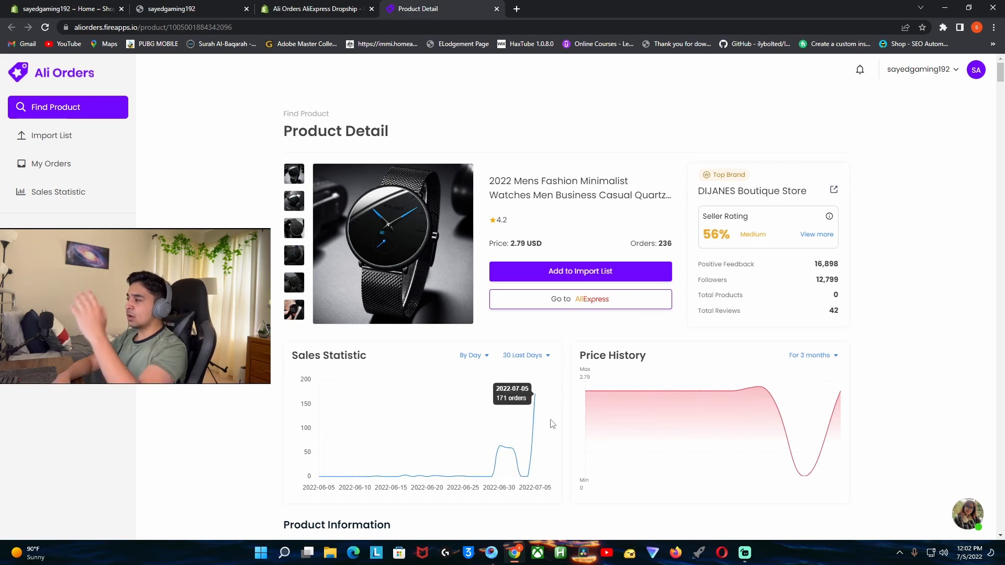
mouse_move(580, 299)
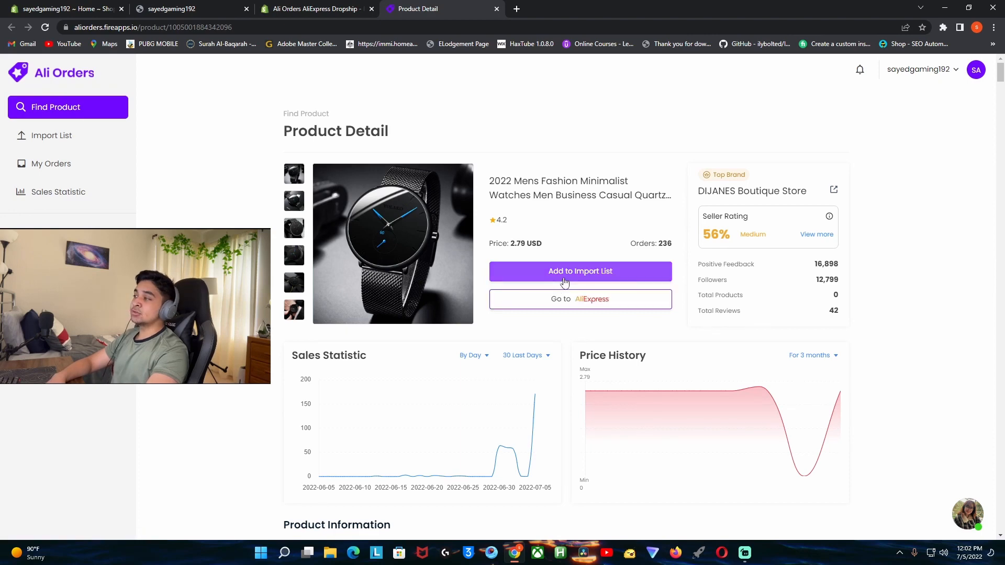
Step: Return from Ali Orders to the Shopify admin's Online Store themes page
click(186, 9)
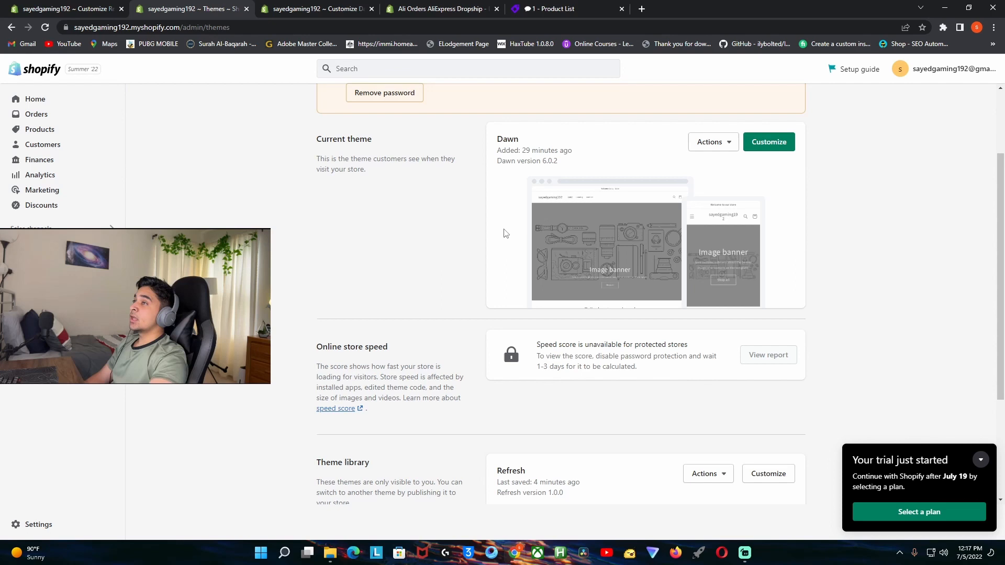
click(40, 129)
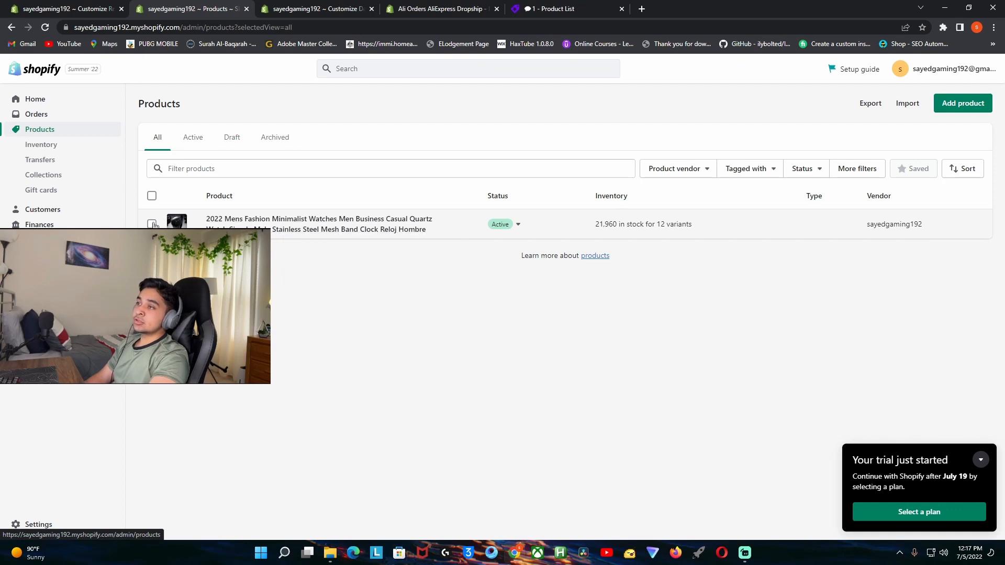
click(152, 223)
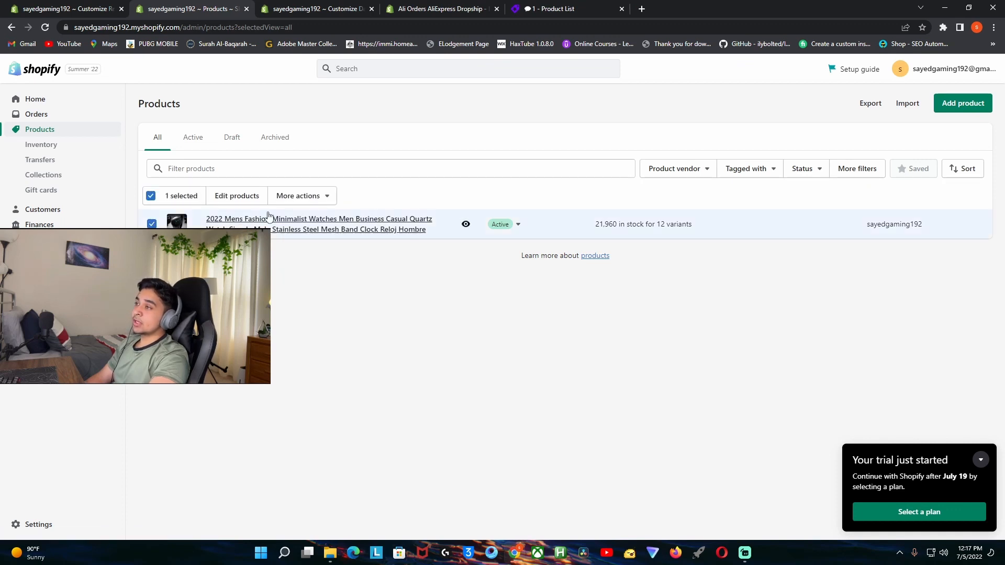
click(298, 196)
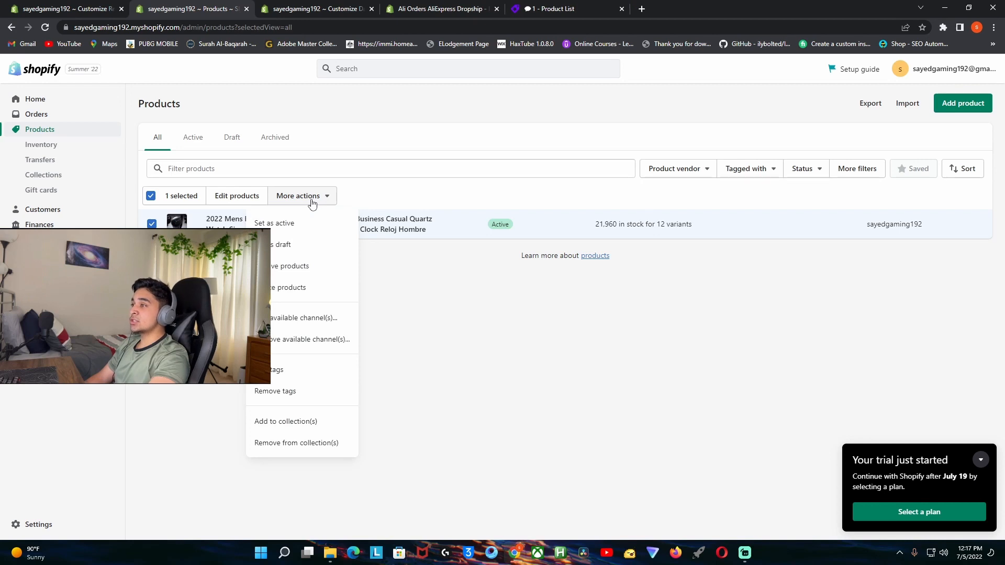
mouse_move(292, 322)
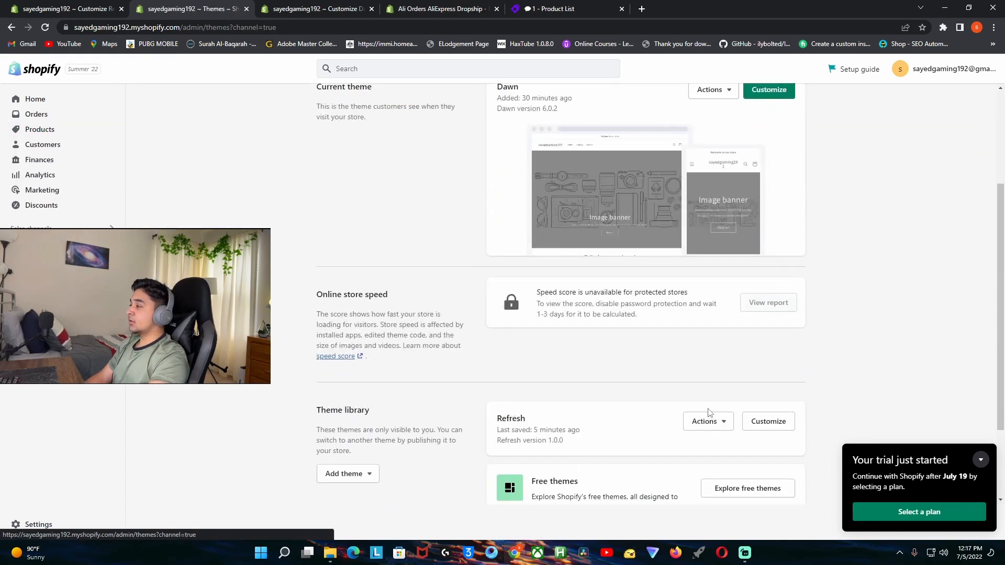
Step: Open Dawn in the theme editor, scroll the home page, and select the Video section
click(768, 90)
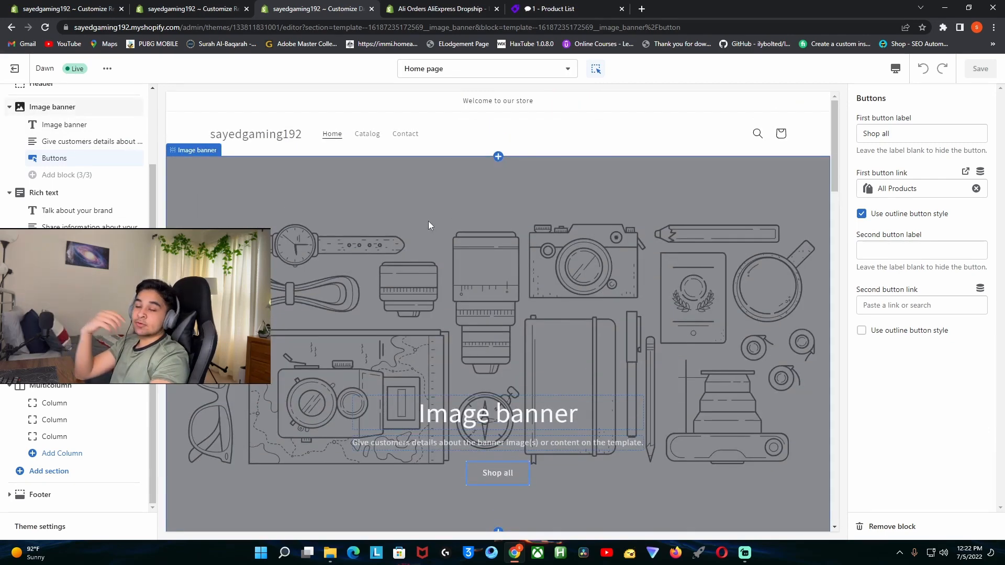
scroll(down, 3)
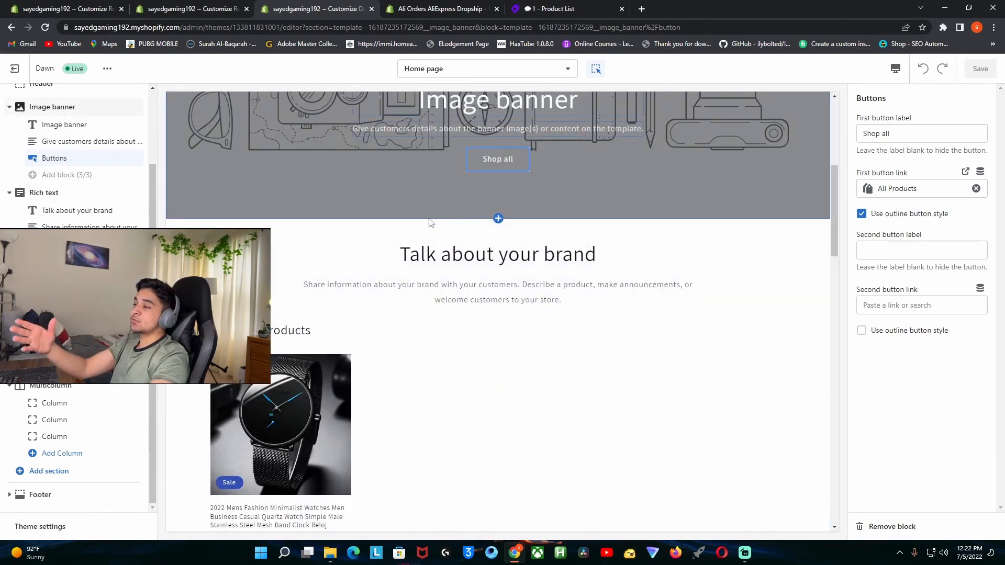
click(497, 159)
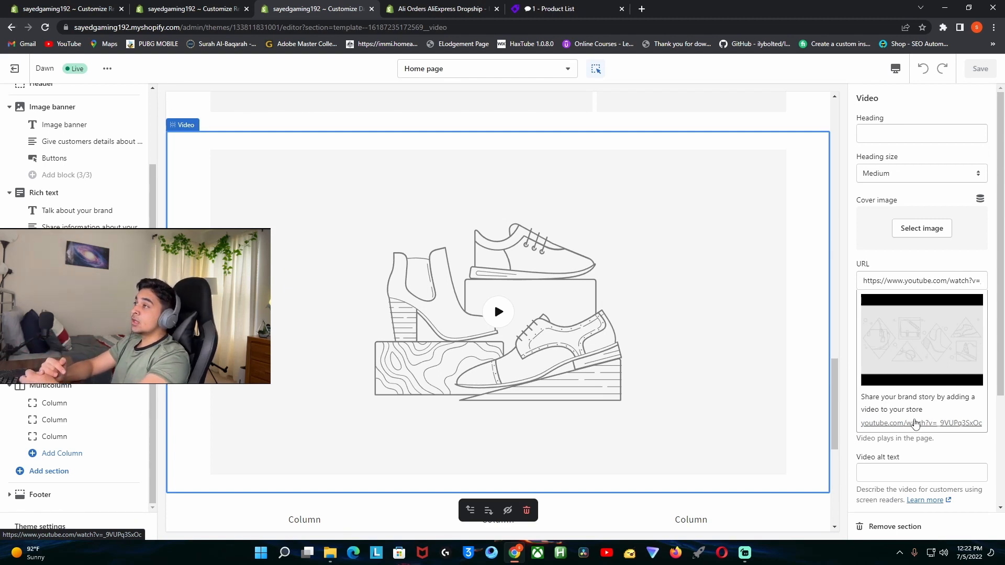
mouse_move(731, 157)
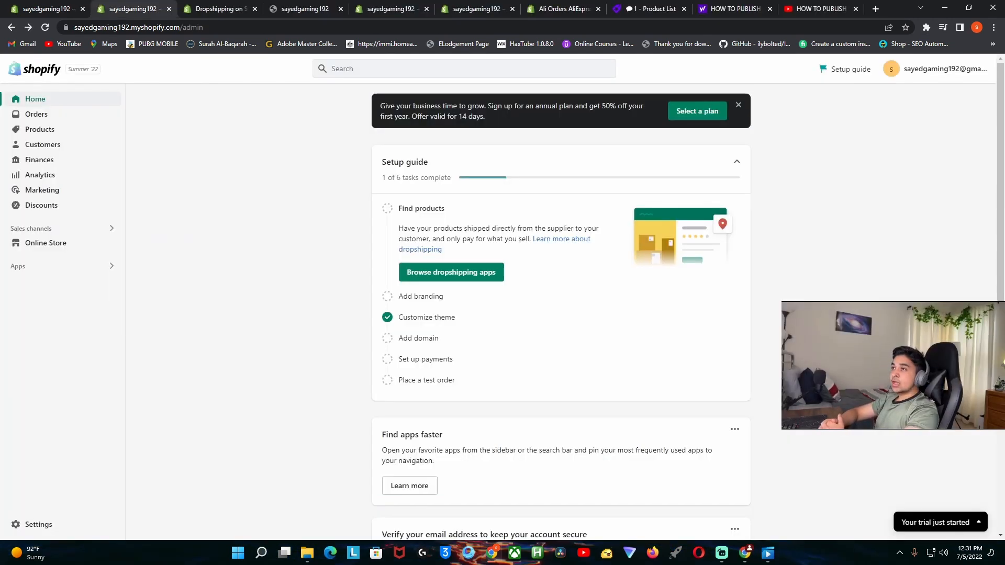
mouse_move(45, 242)
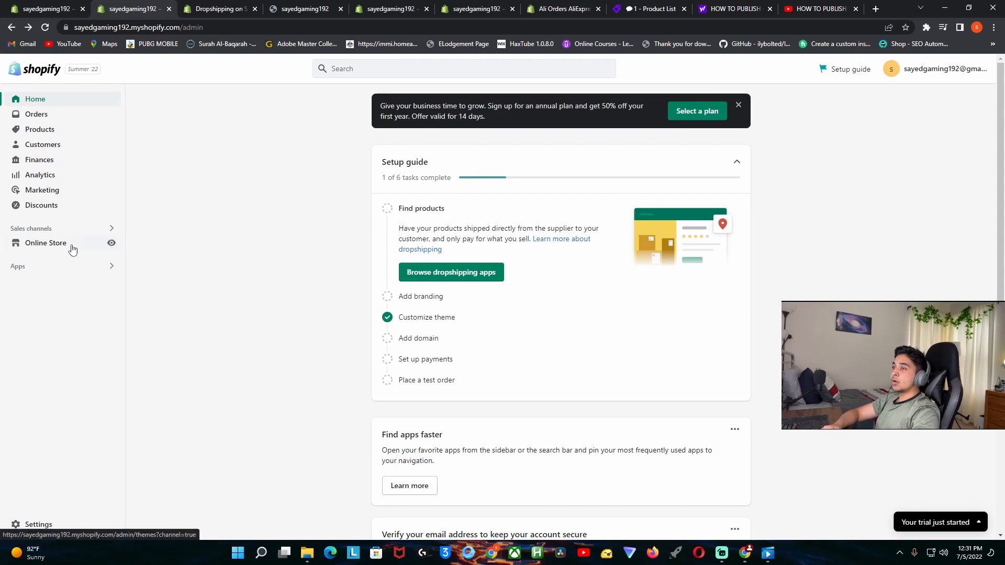
Step: Go to Online Store Preferences and scroll down to Password protection
click(45, 242)
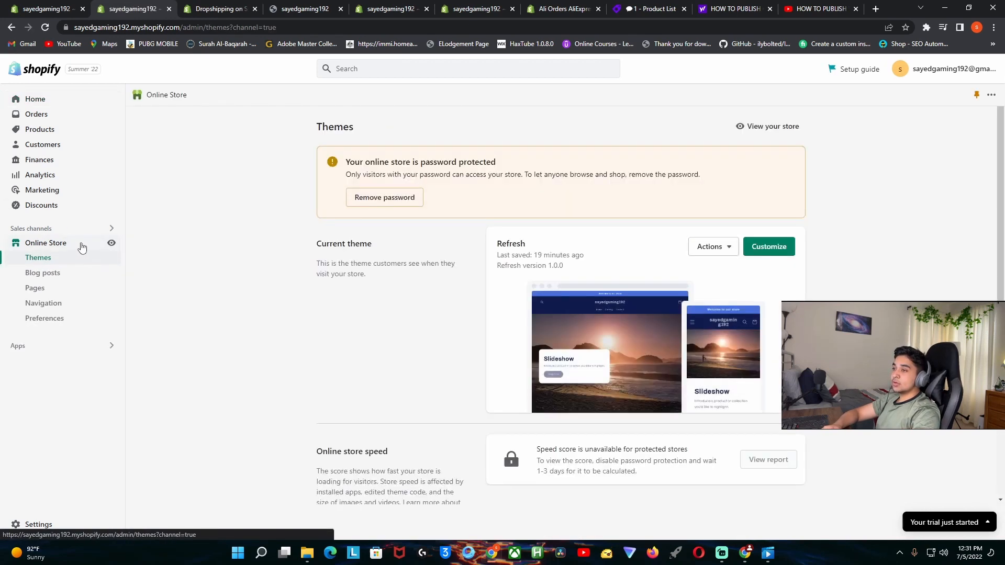
click(44, 318)
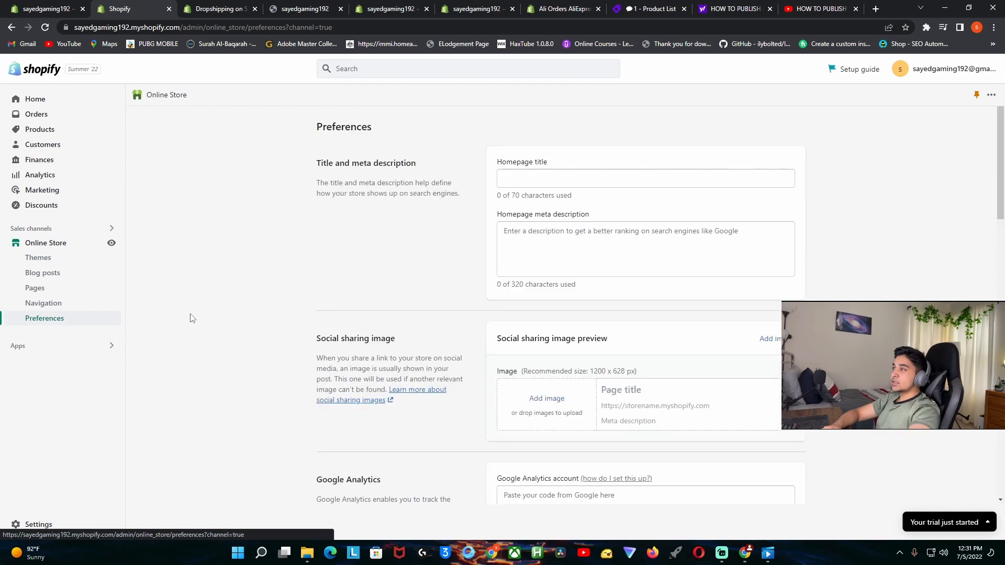
scroll(down, 3)
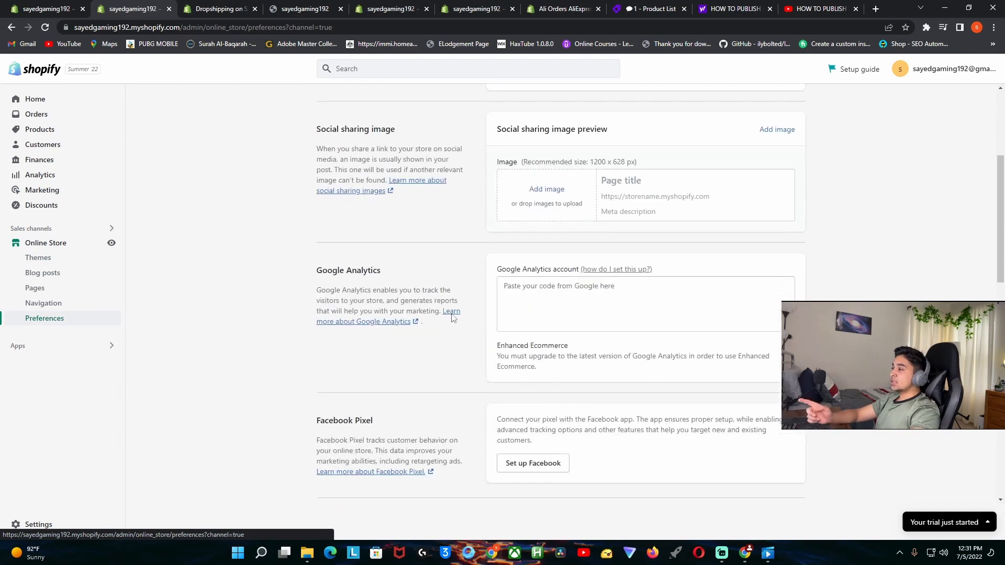
scroll(down, 3)
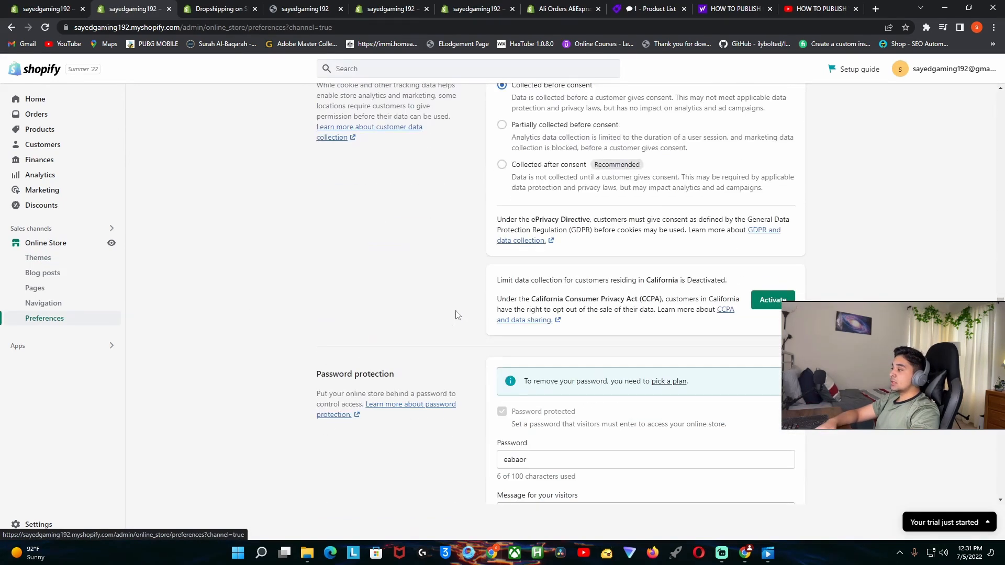
scroll(down, 3)
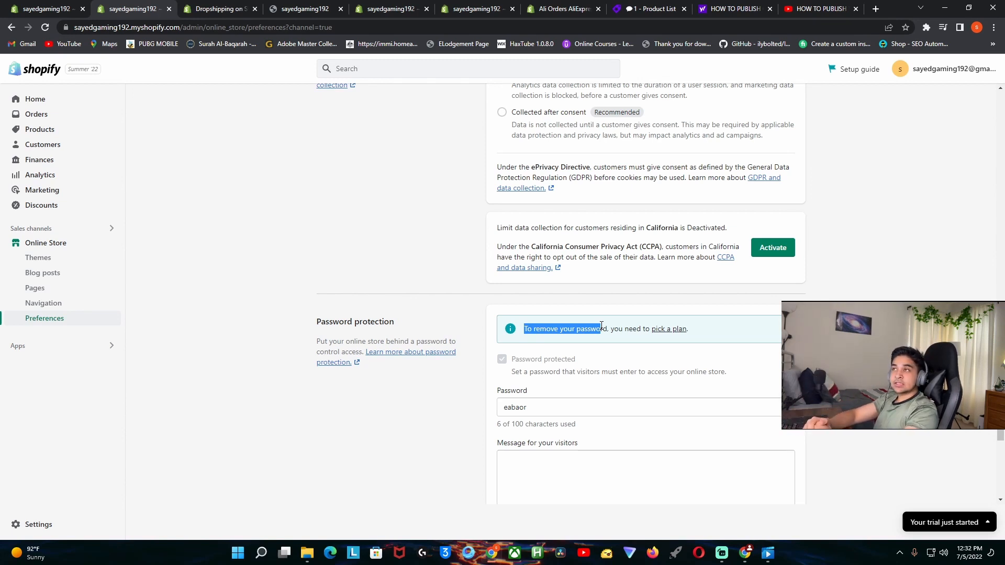
mouse_move(620, 312)
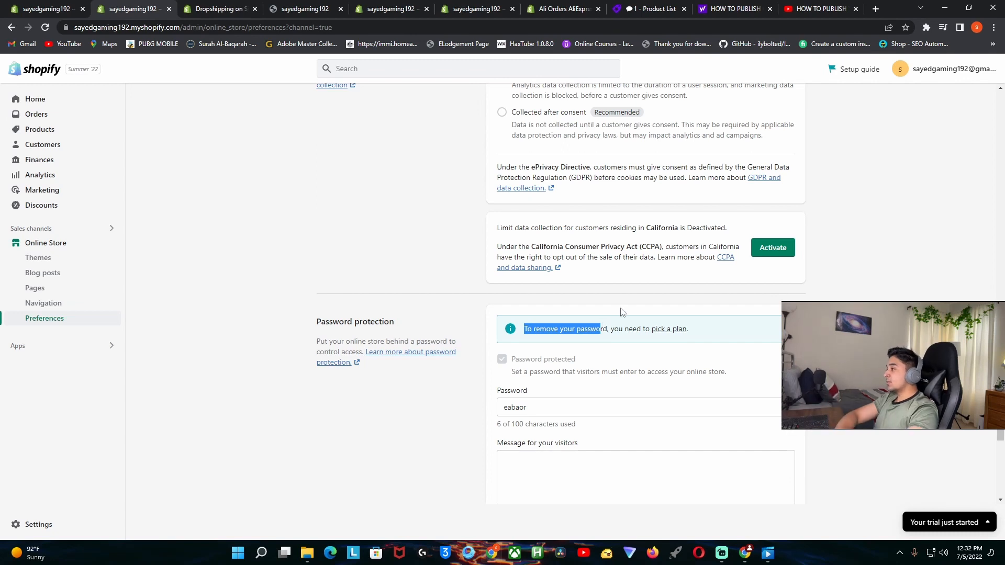
Step: Follow the 'pick a plan' link to compare yearly Basic, Shopify and Advanced pricing
click(668, 329)
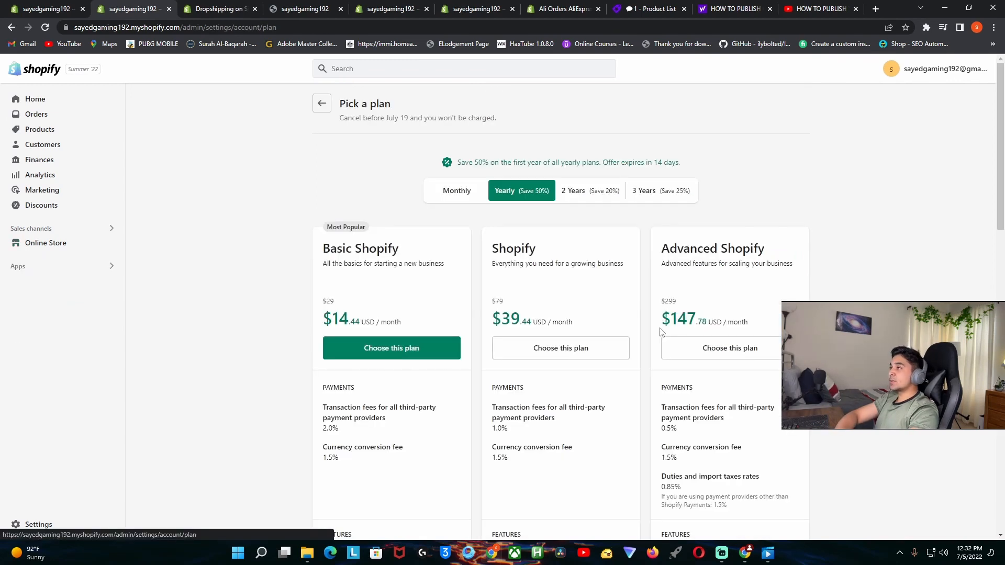
mouse_move(639, 309)
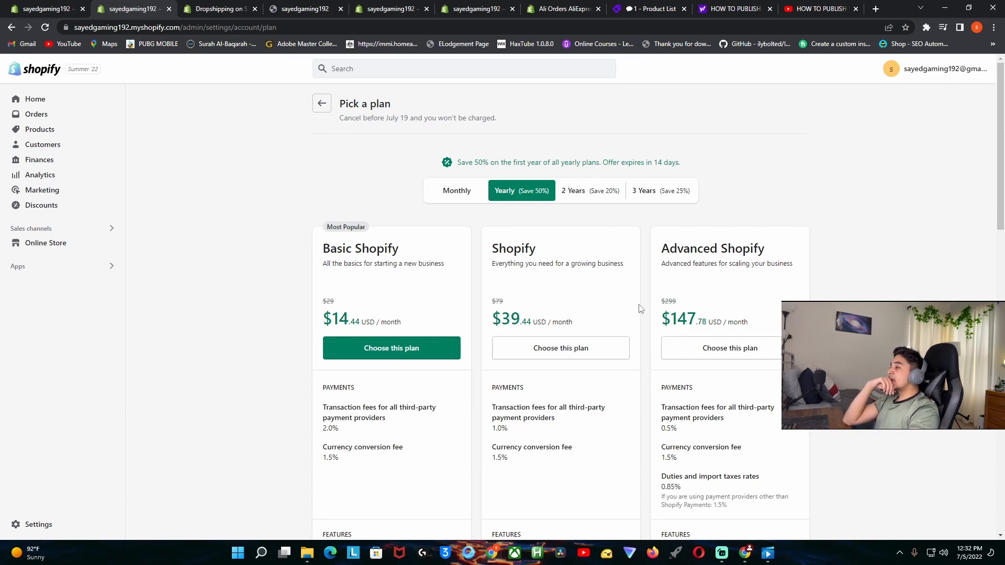
mouse_move(464, 358)
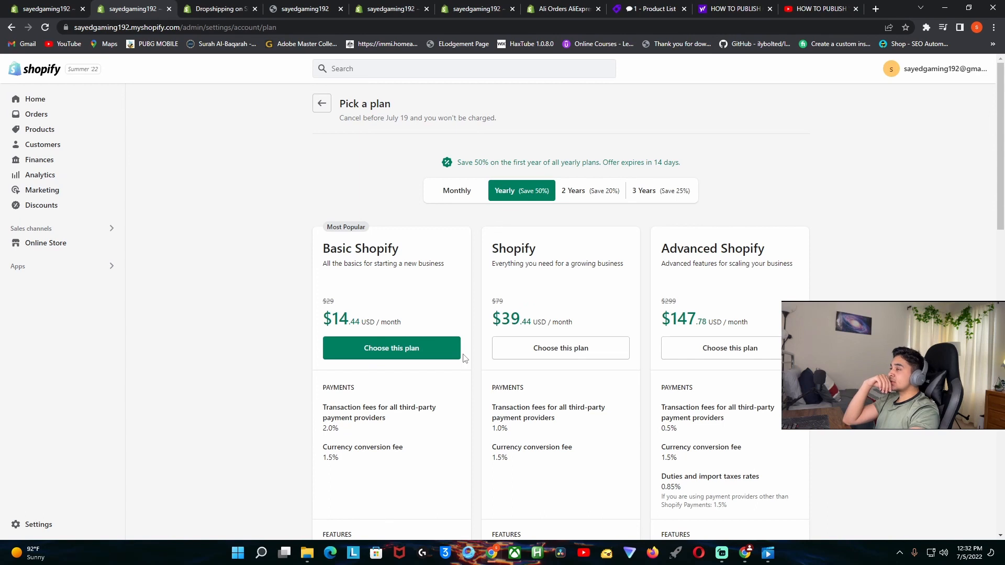
mouse_move(511, 326)
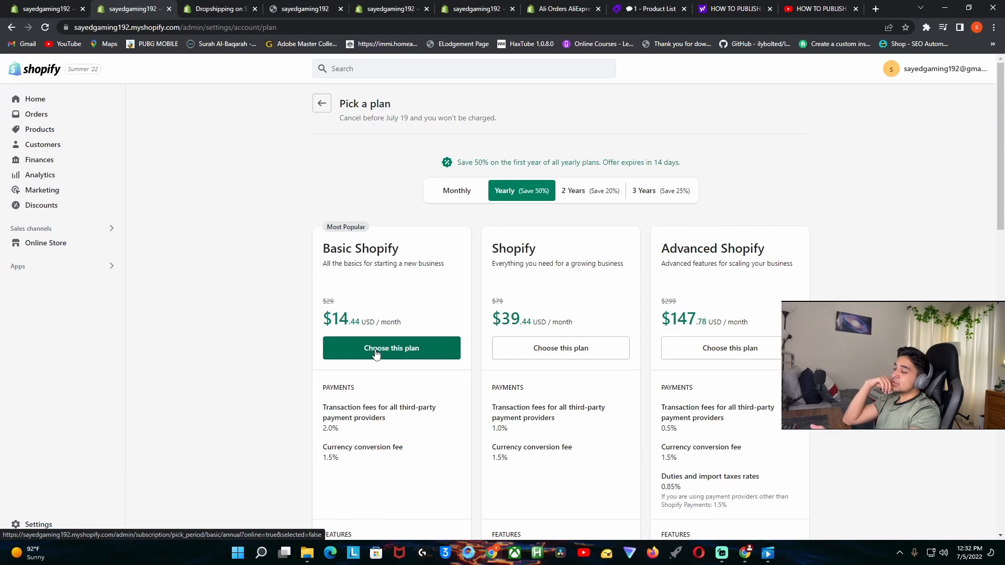
mouse_move(347, 353)
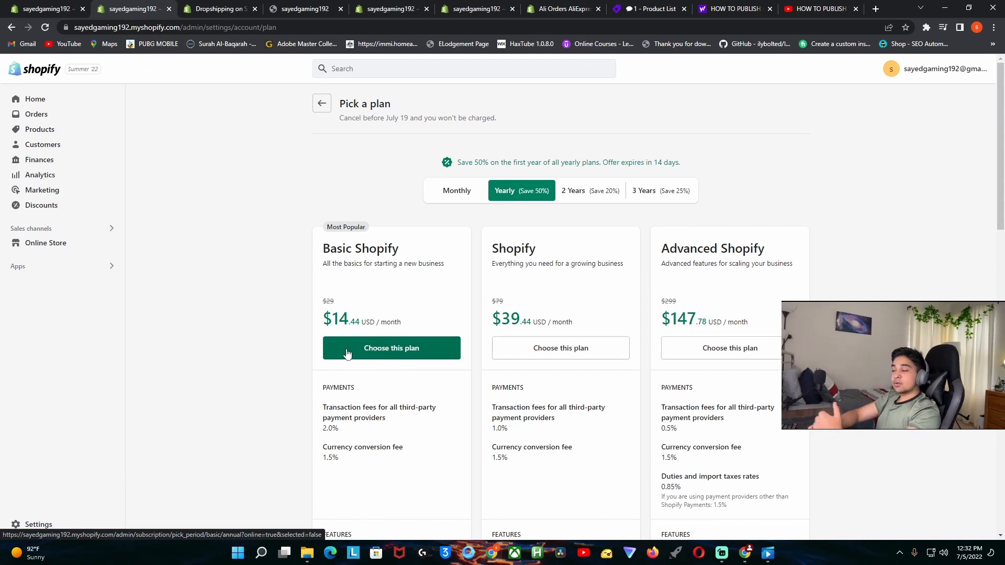